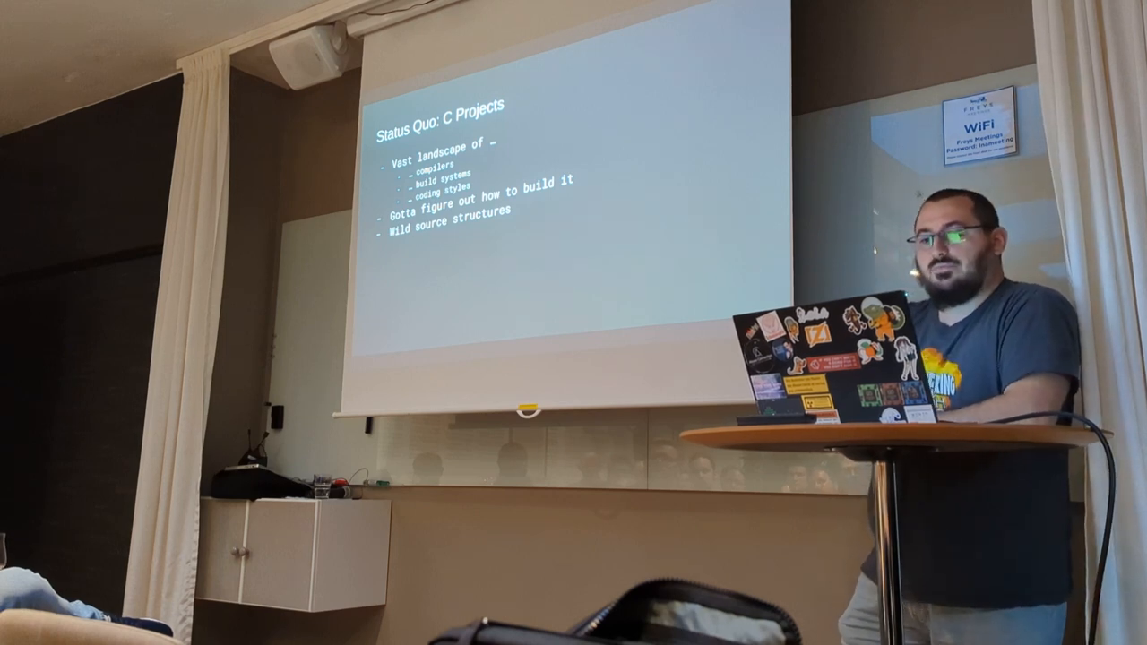
key("Right")
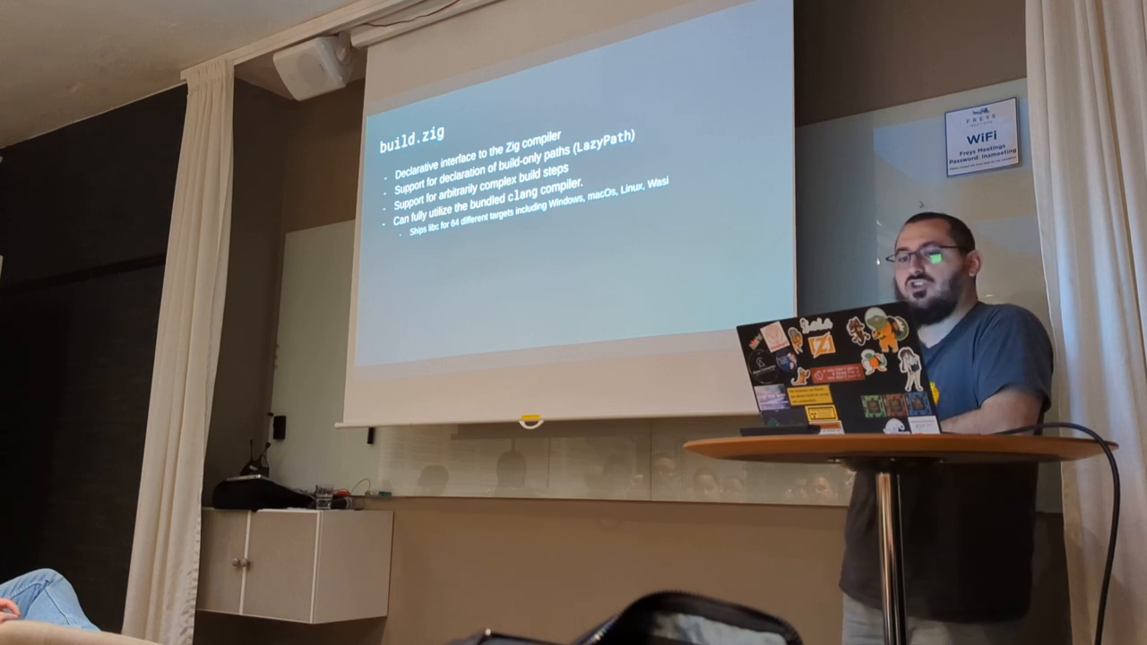
key("right")
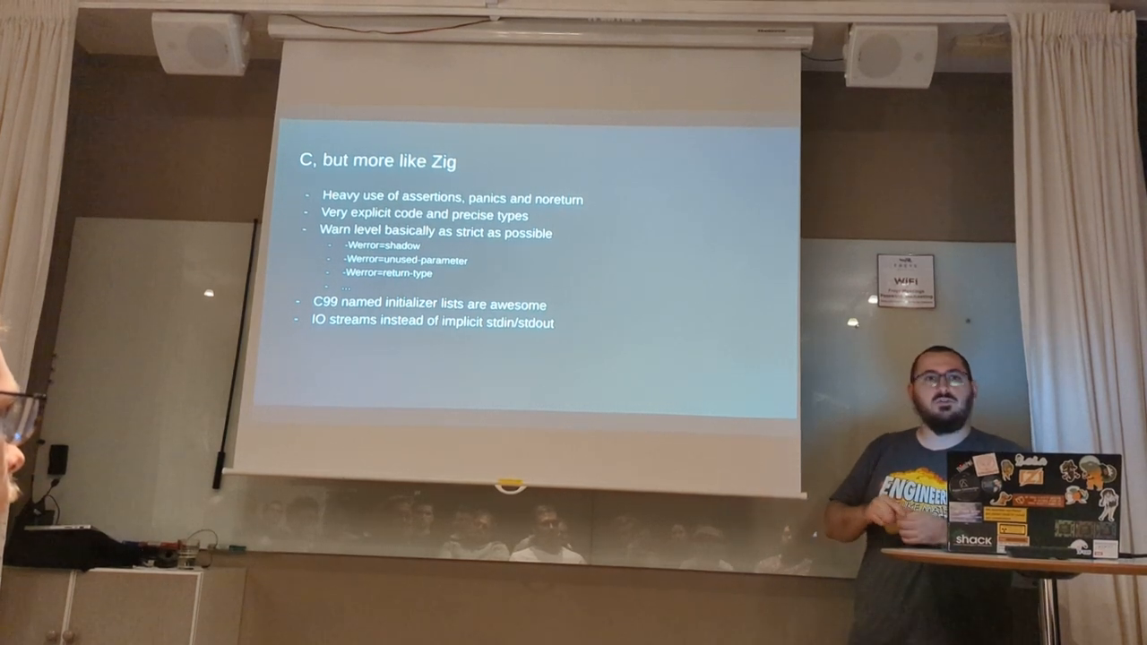
key("Right")
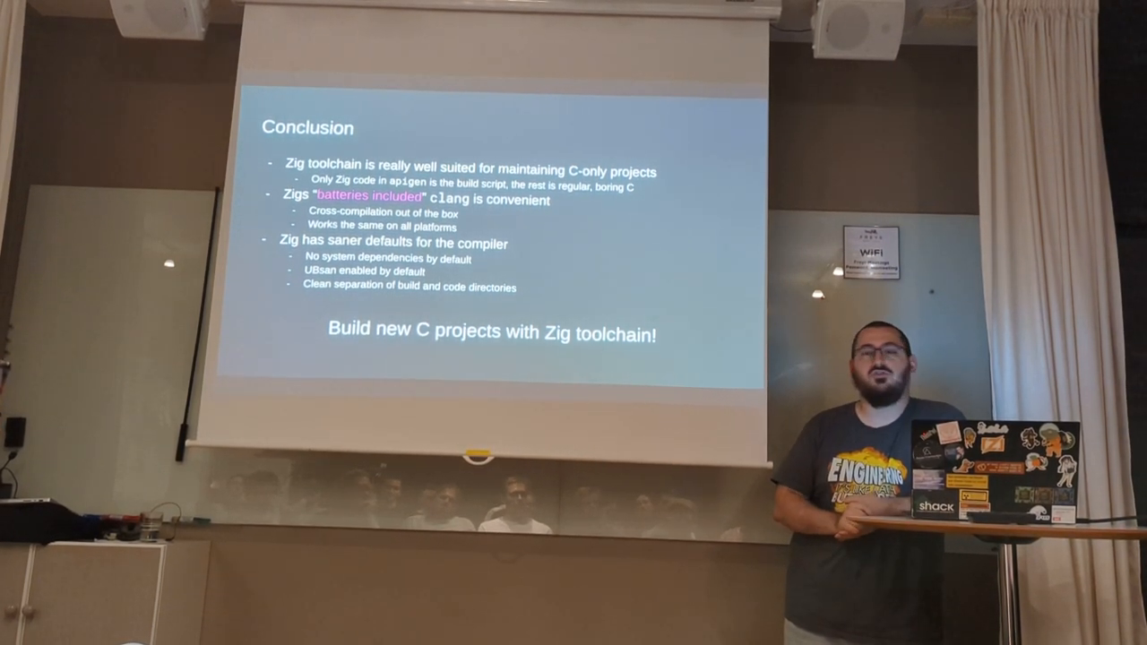
key("Right")
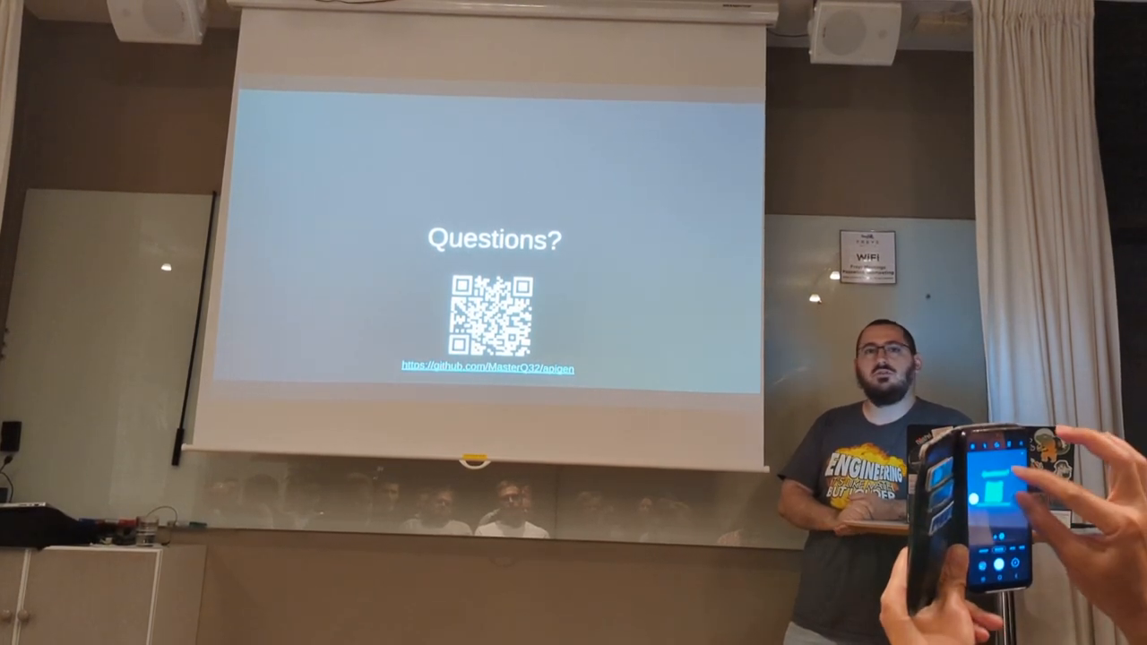